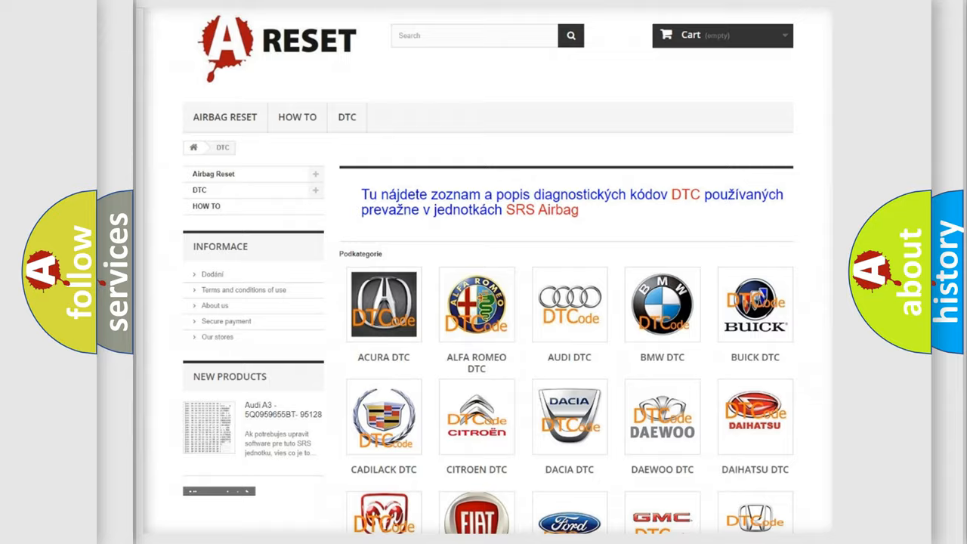
# Scroll the DTC catalogue and open the Lincoln code list showing B1369:09's definition
pyautogui.scroll(-3)
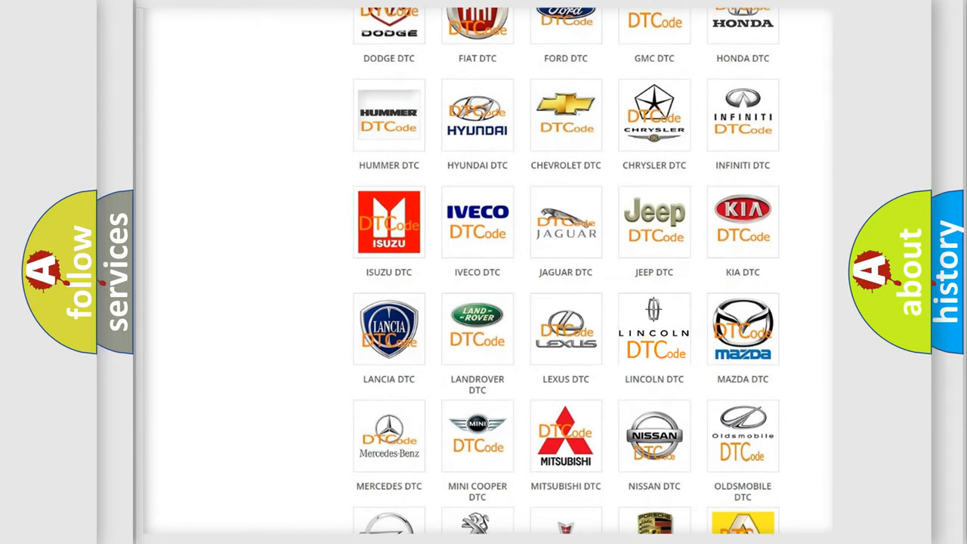
pyautogui.click(653, 328)
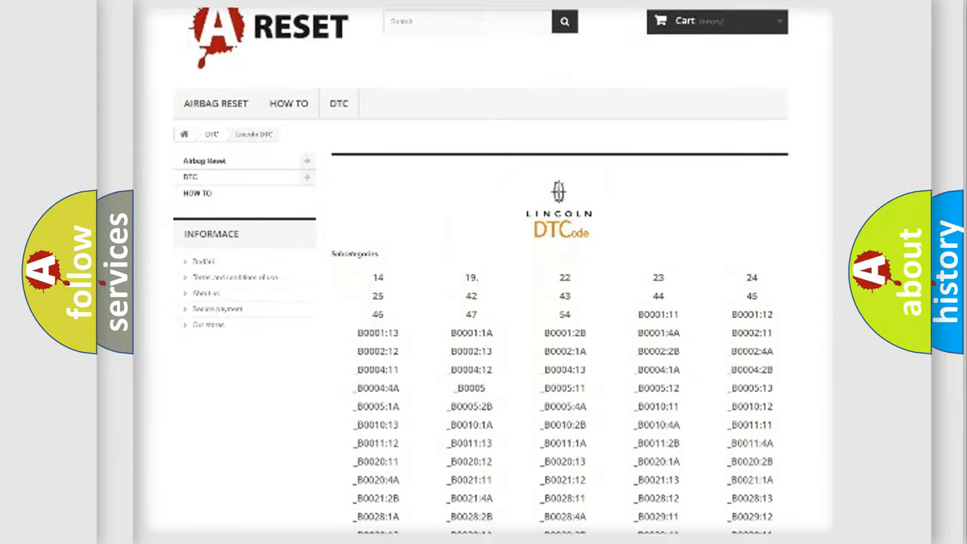
pyautogui.scroll(-3)
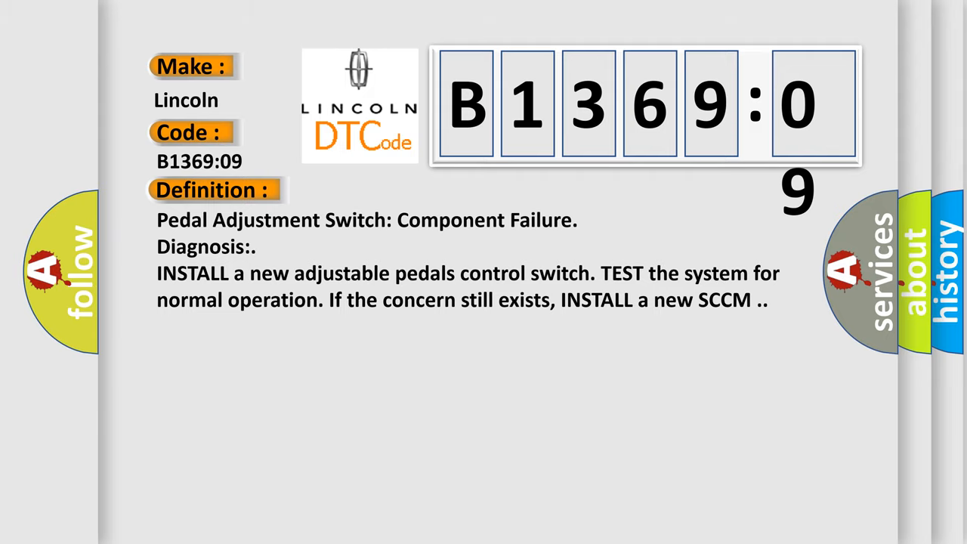
# Switch the B1369:09 page from Definition to the Description tab
pyautogui.click(393, 189)
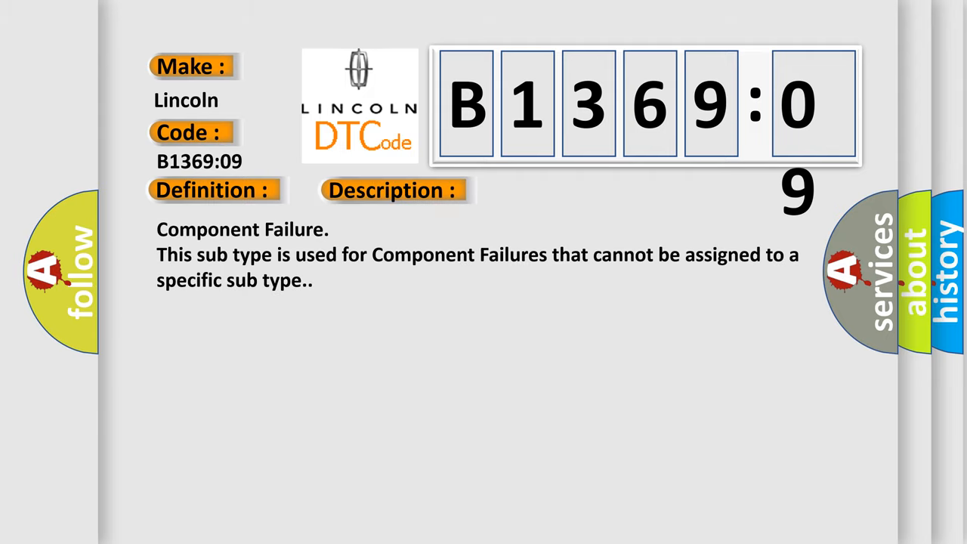